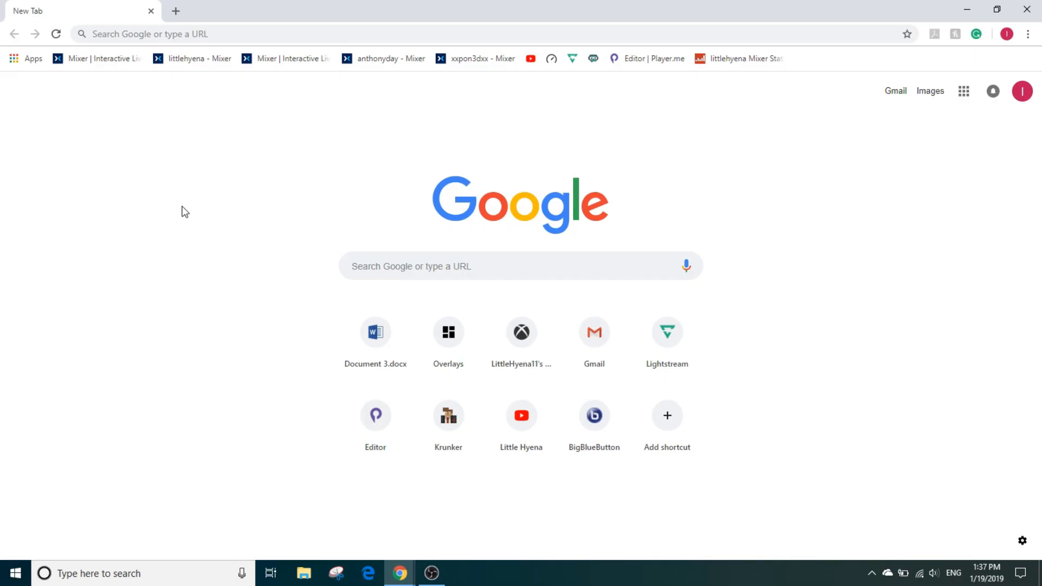
{"action": "mouse_move", "coordinate": [1010, 68]}
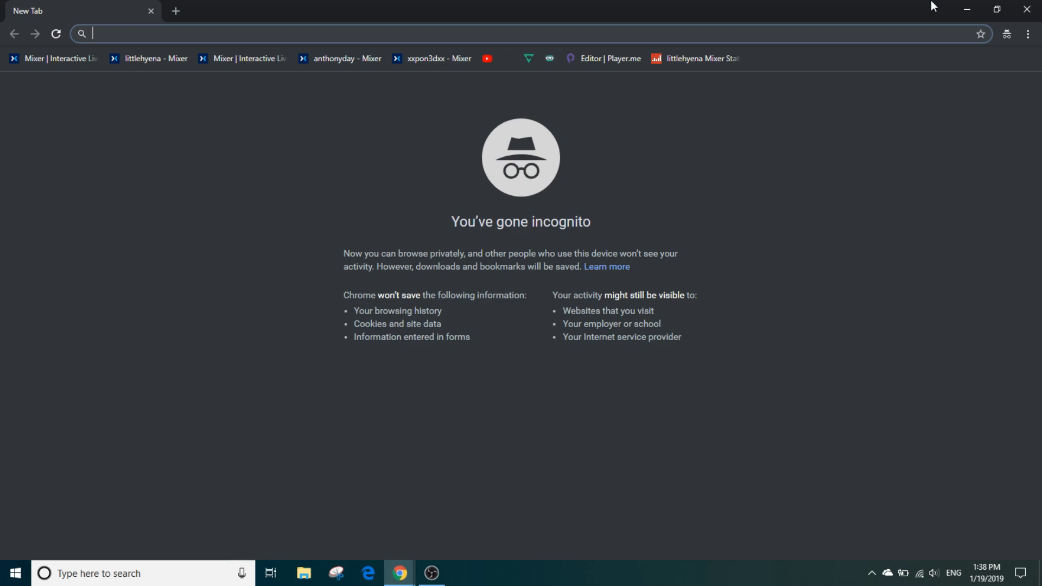
Step: Load pixelchat.tv and log in through Mixer using a Microsoft account
{"action": "type", "text": "pxei"}
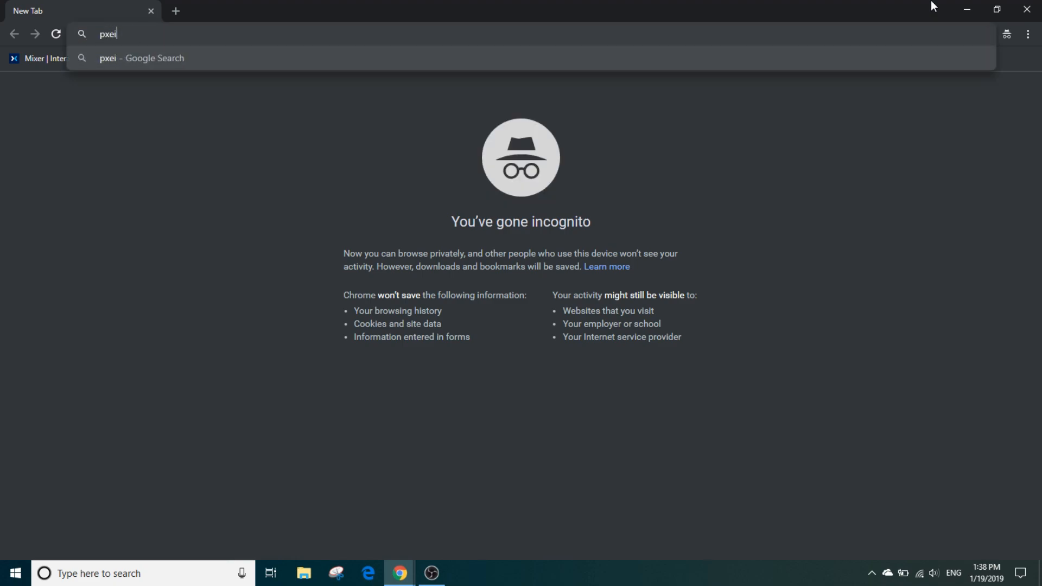
{"action": "type", "text": "pixelchat.tv"}
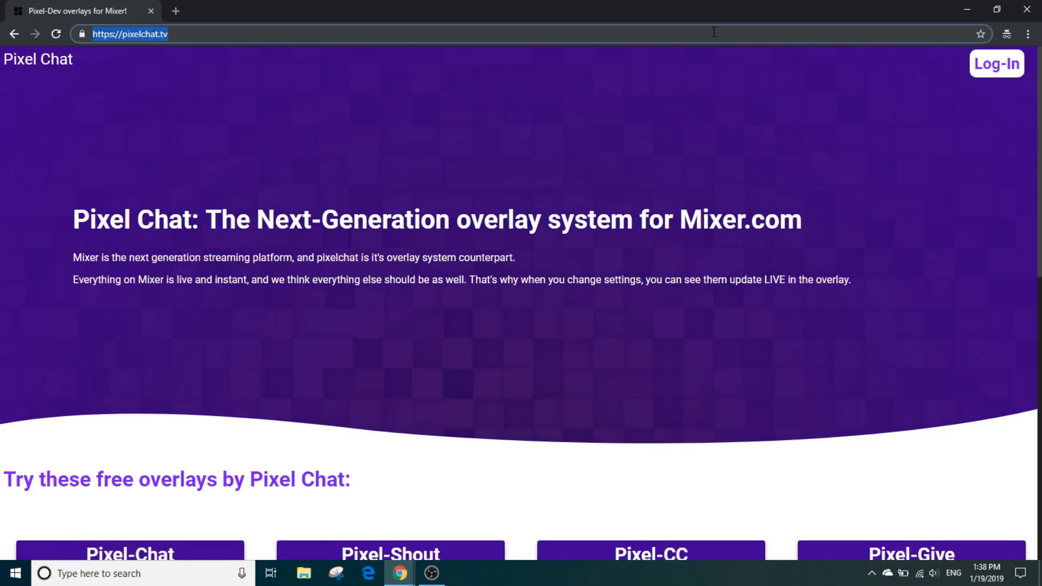
{"action": "mouse_move", "coordinate": [892, 82]}
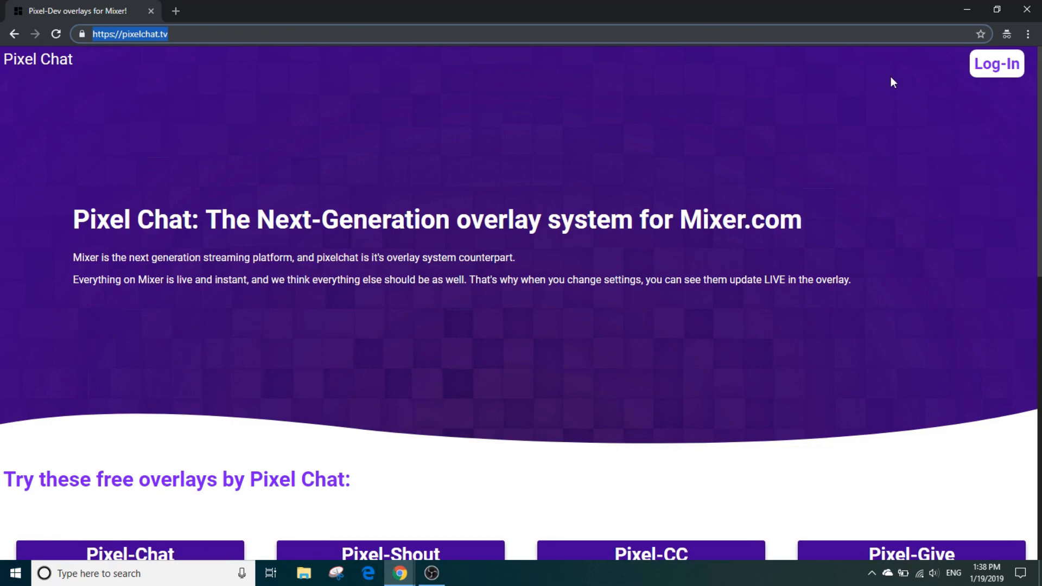
{"action": "left_click", "coordinate": [996, 64]}
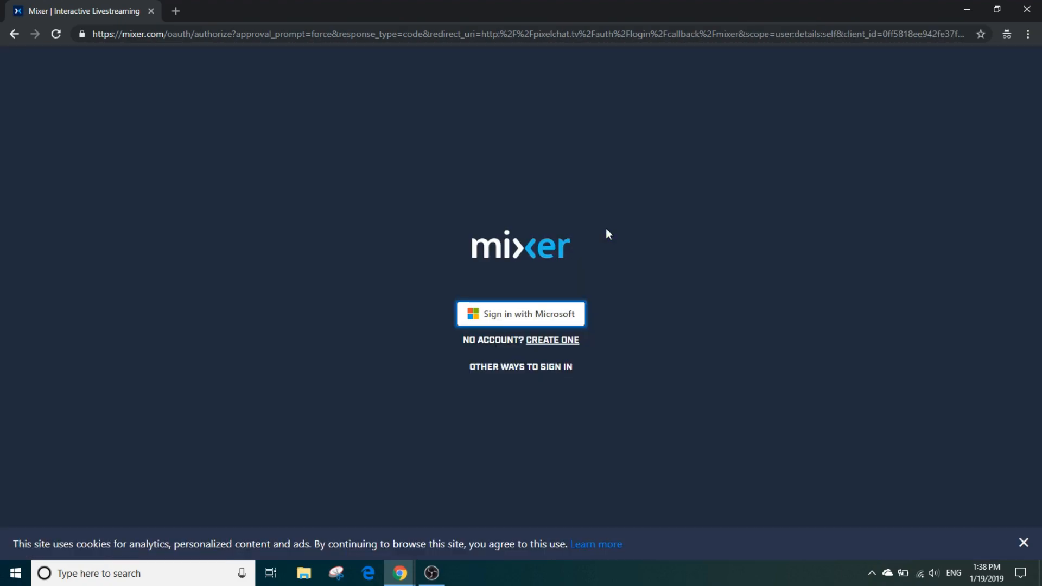
{"action": "left_click", "coordinate": [1022, 544]}
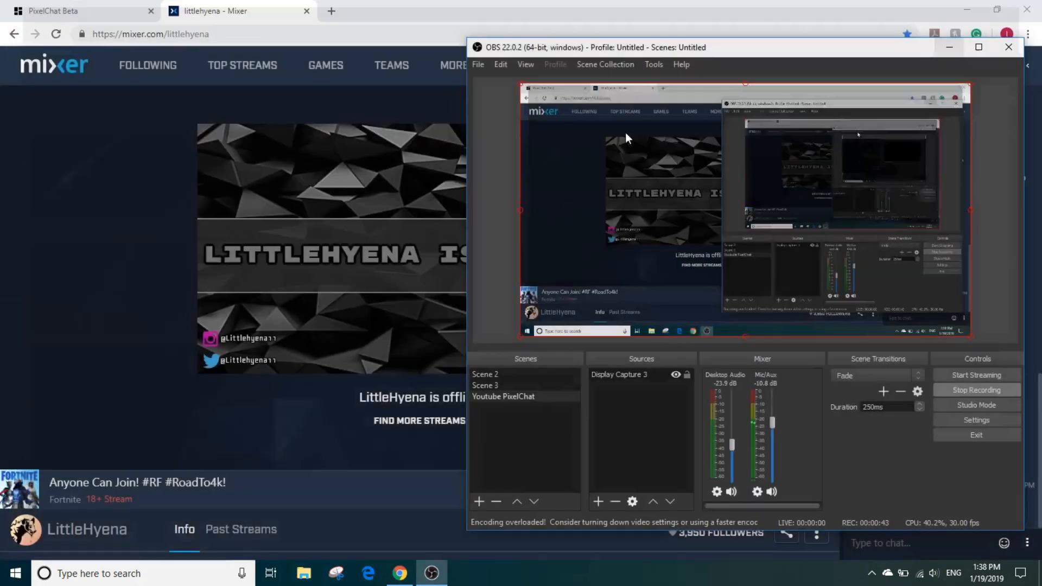
Step: Replace the old Pixel Give Overlay with a new one and open its edit page
{"action": "left_click", "coordinate": [79, 11]}
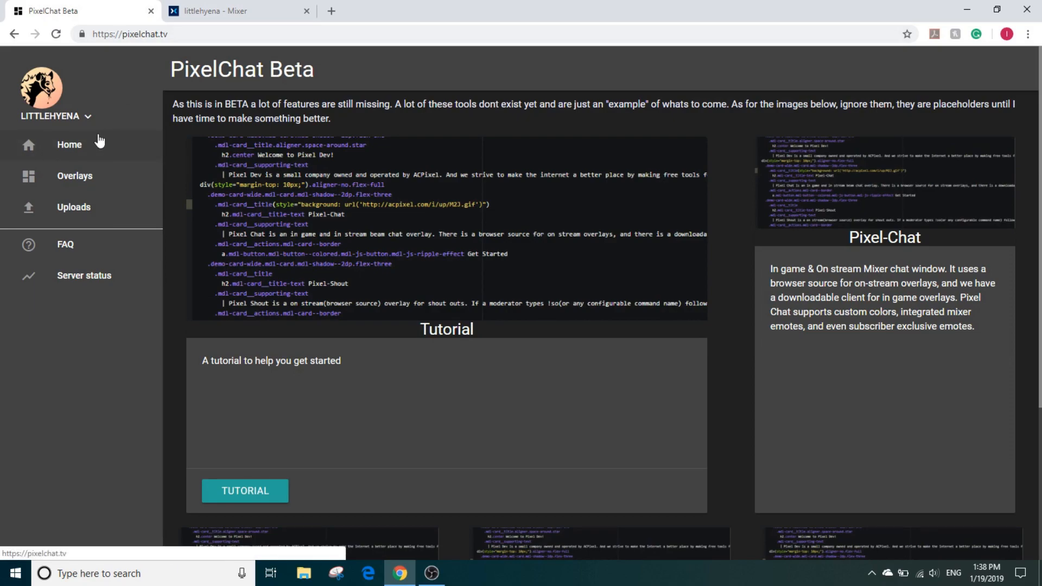
{"action": "left_click", "coordinate": [74, 175]}
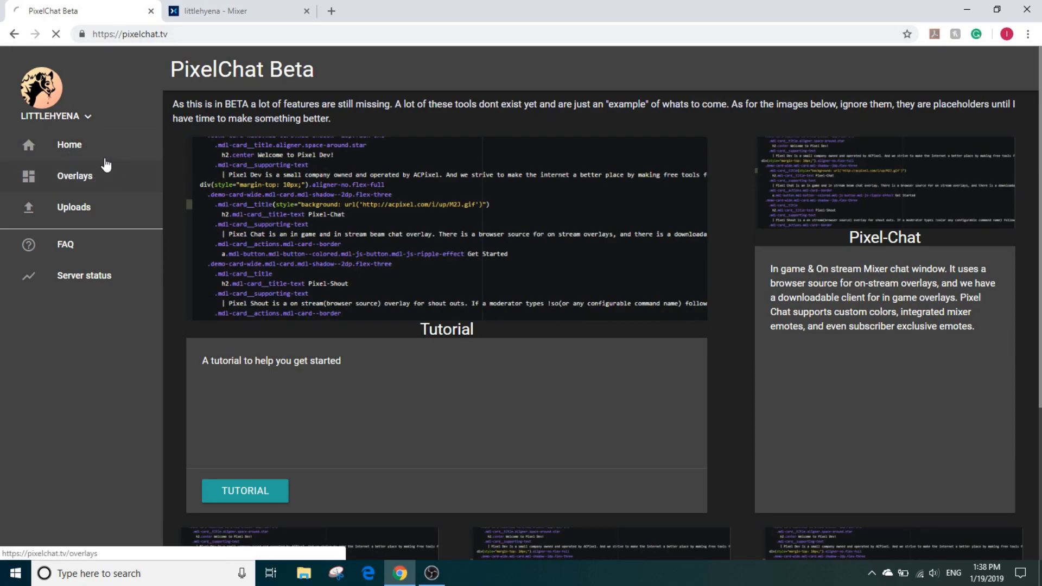
{"action": "left_click", "coordinate": [74, 176]}
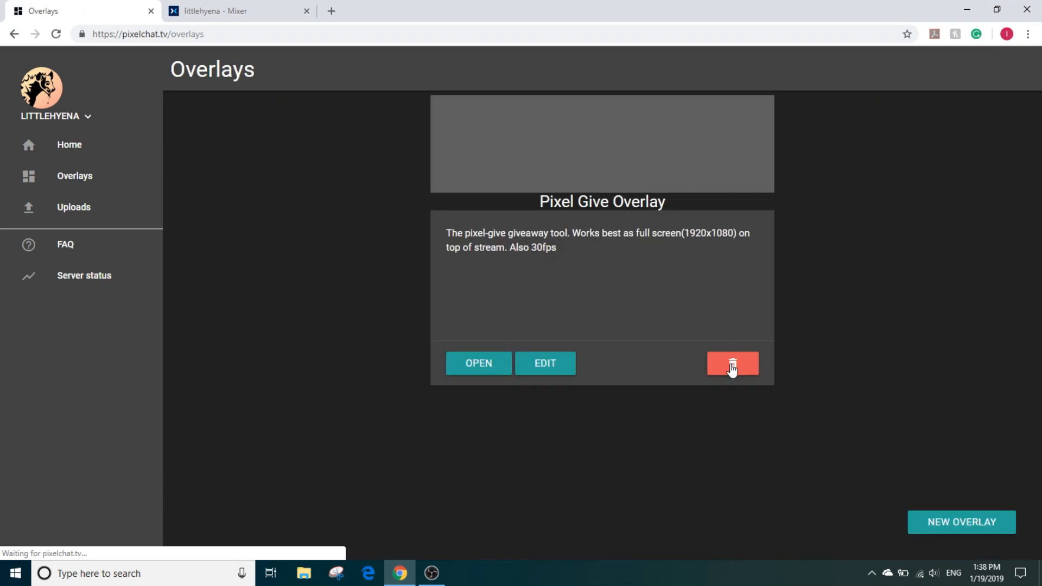
{"action": "left_click", "coordinate": [732, 363]}
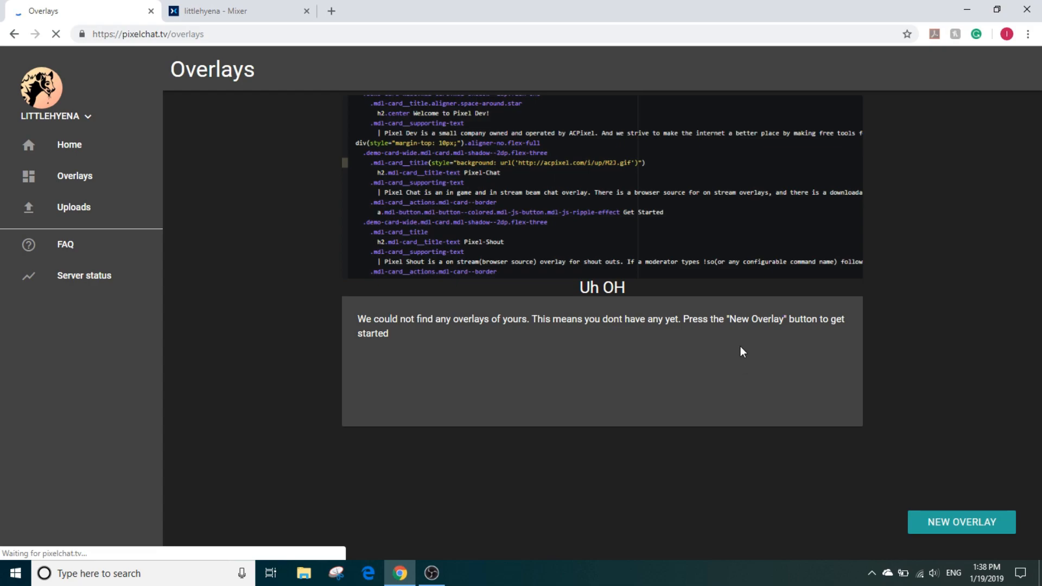
{"action": "left_click", "coordinate": [961, 521]}
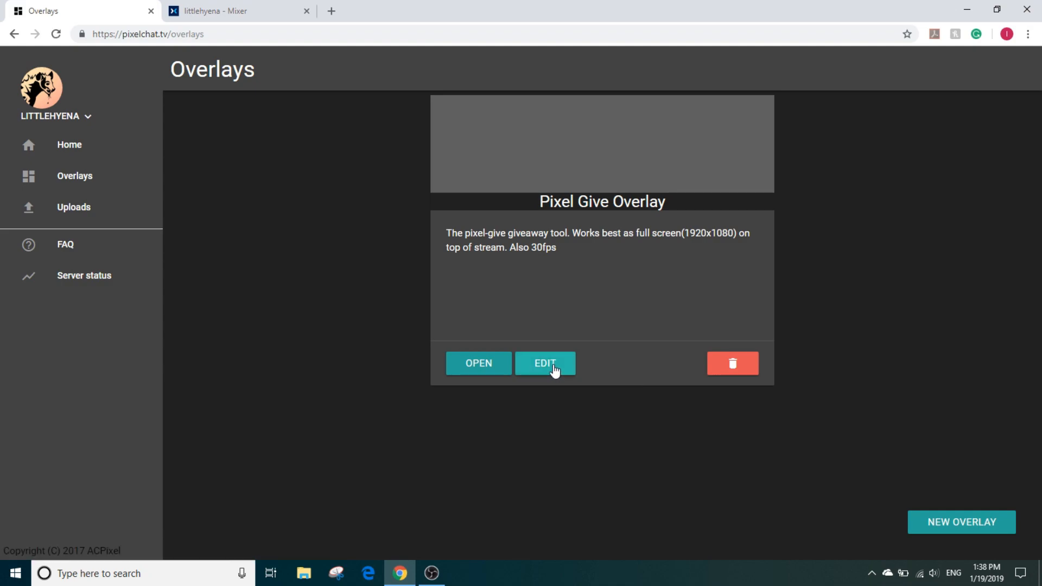
{"action": "left_click", "coordinate": [544, 363]}
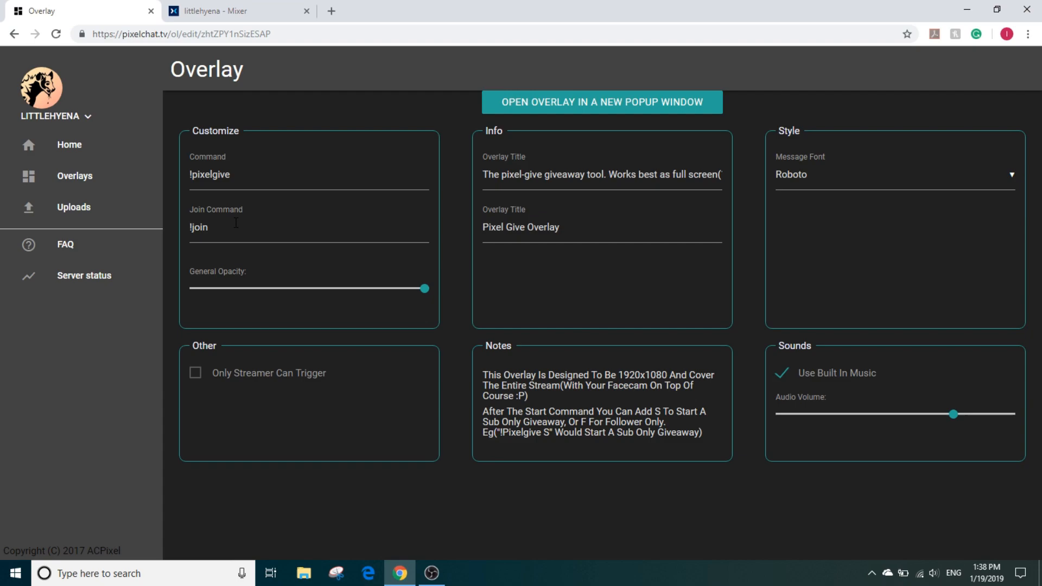
Step: Set the join command to !jk, make it streamer-only, and open the overlay popup
{"action": "left_click", "coordinate": [266, 226]}
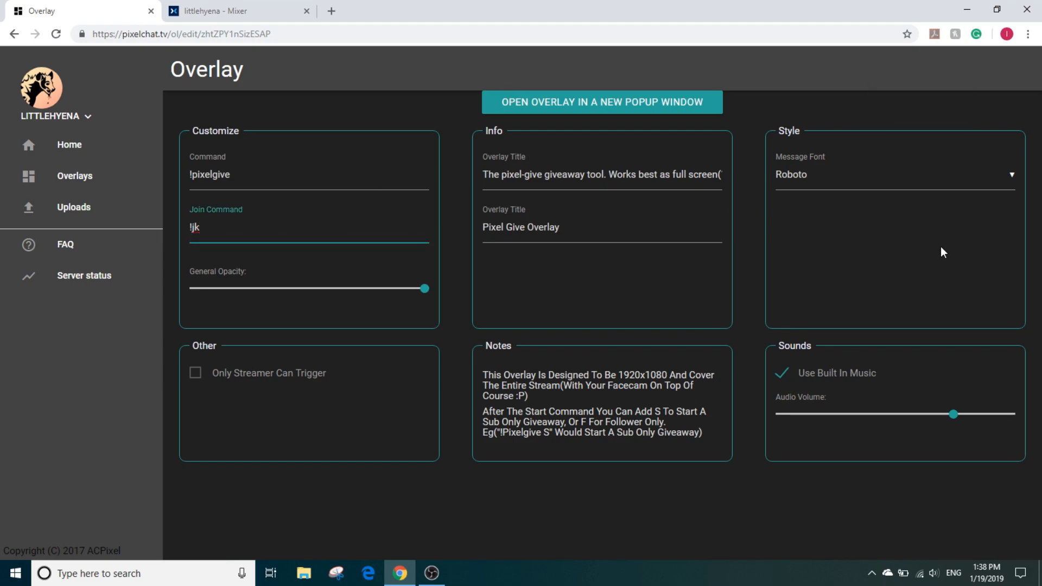
{"action": "left_click", "coordinate": [196, 373]}
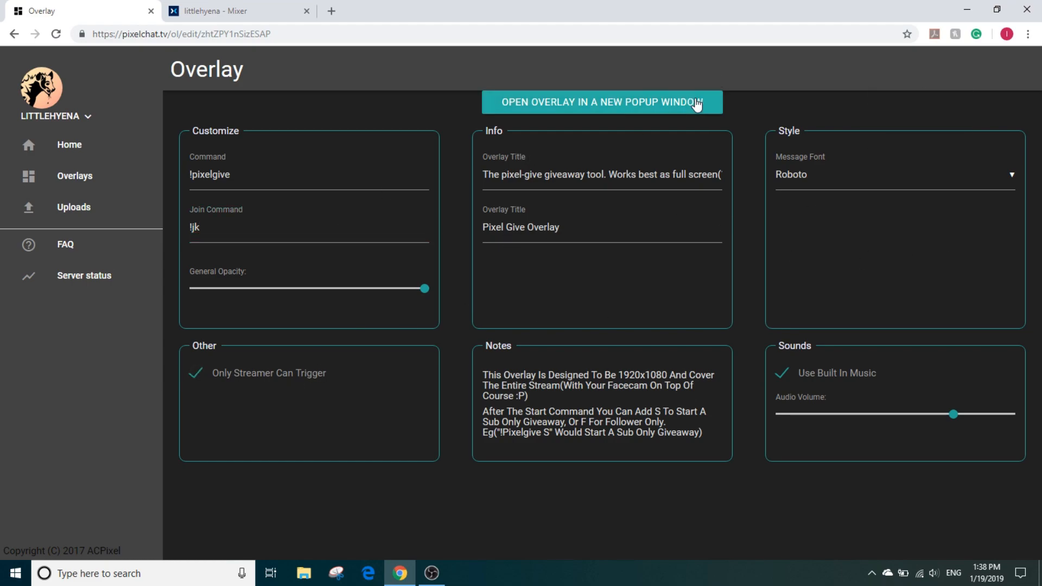
{"action": "left_click", "coordinate": [601, 102]}
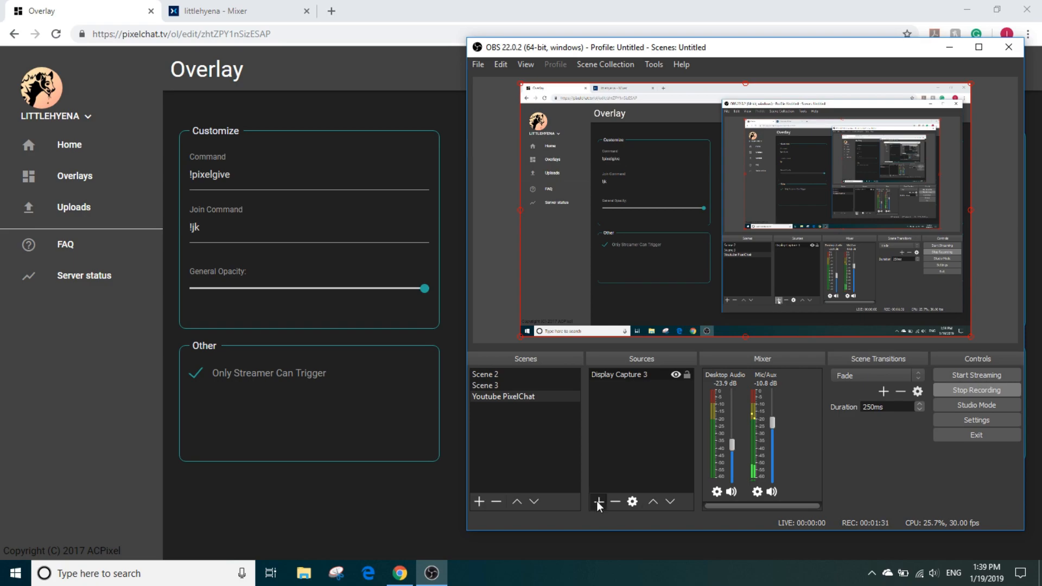
{"action": "left_click", "coordinate": [597, 502]}
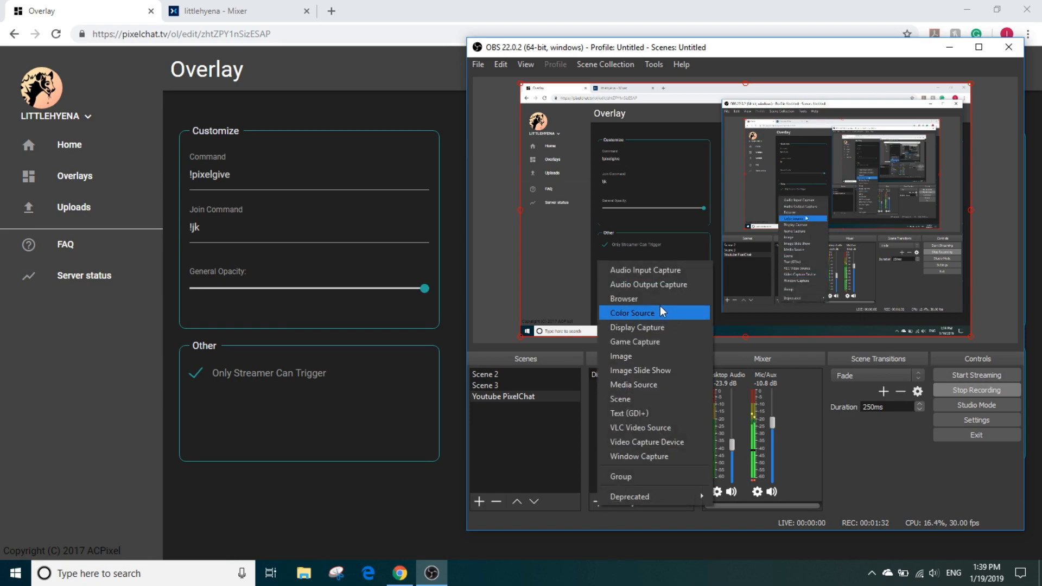
{"action": "left_click", "coordinate": [622, 299]}
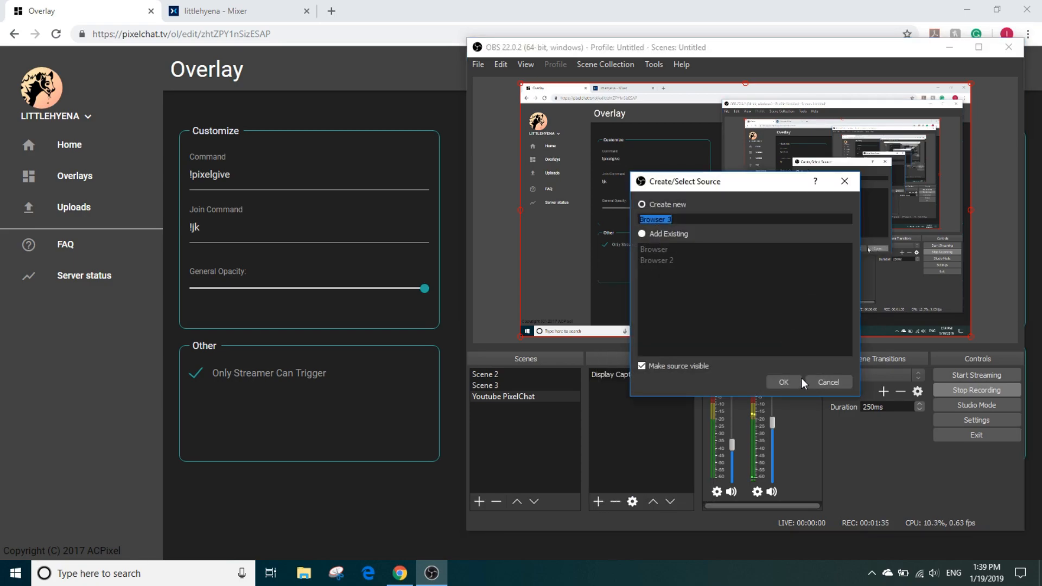
{"action": "left_click", "coordinate": [783, 382]}
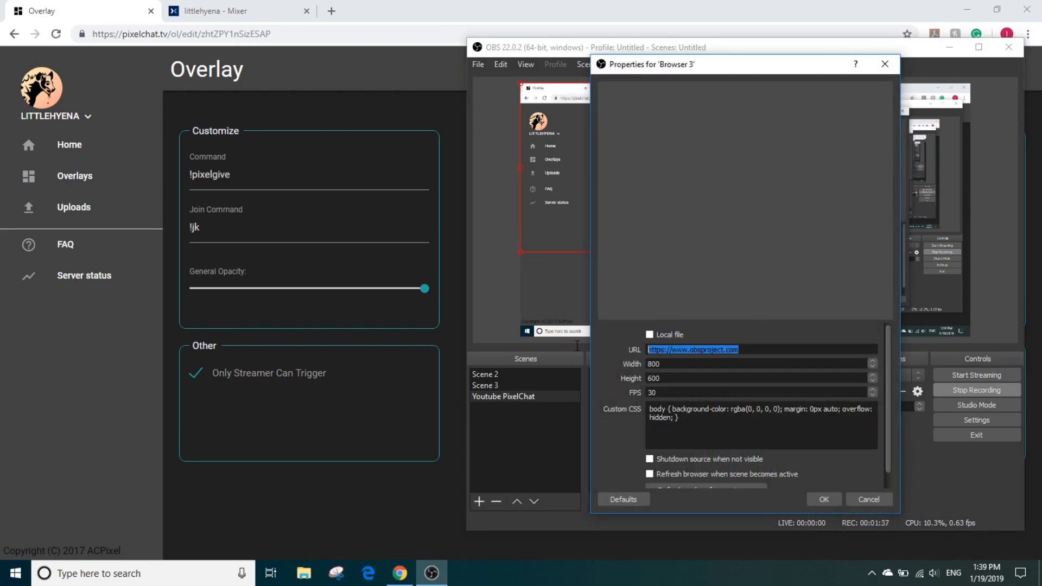
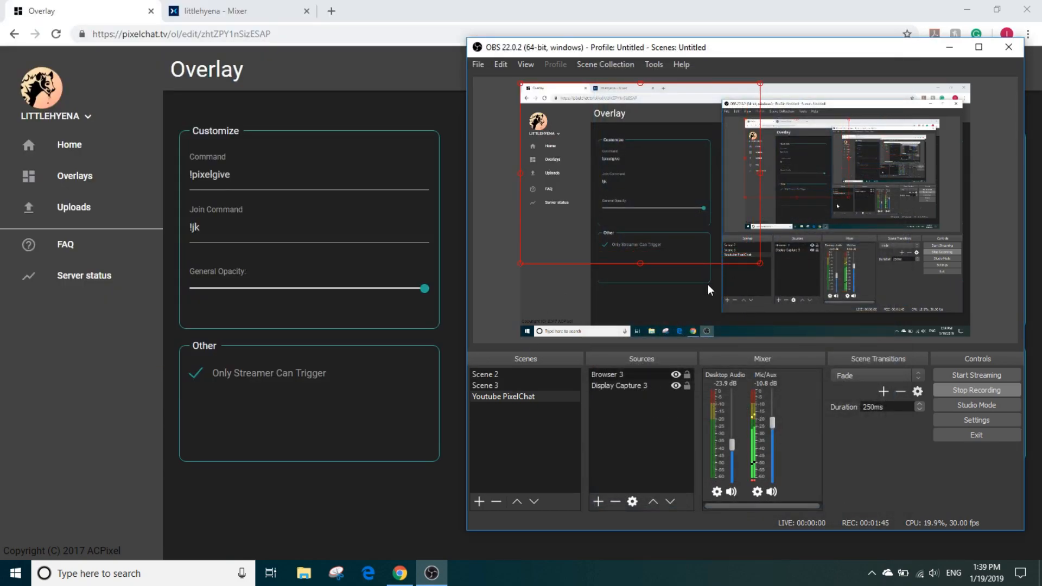
Step: Post !pixelgive and !jk in the Mixer channel chat
{"action": "left_click", "coordinate": [236, 11]}
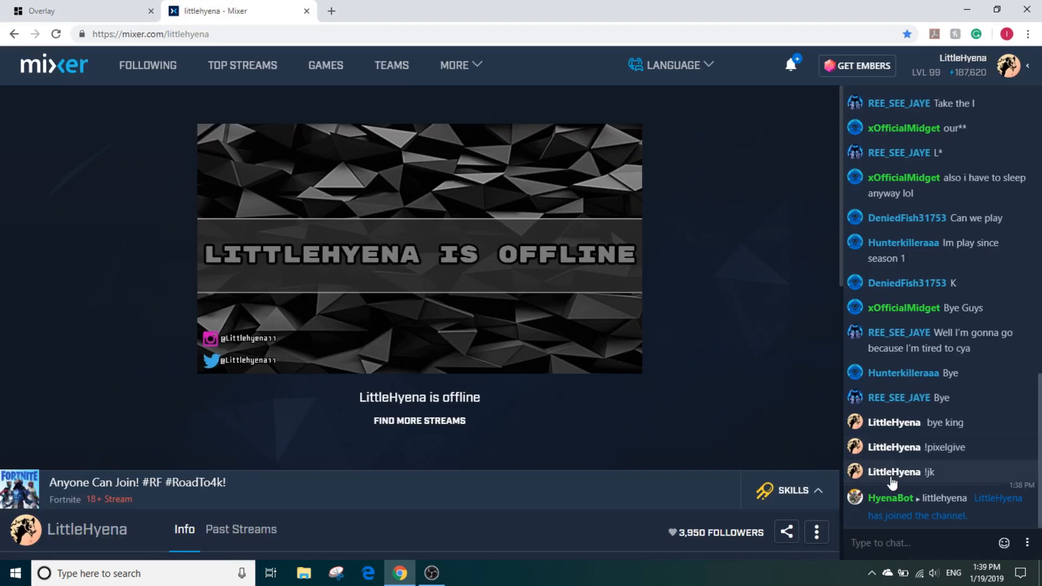
{"action": "type", "text": "!pixe"}
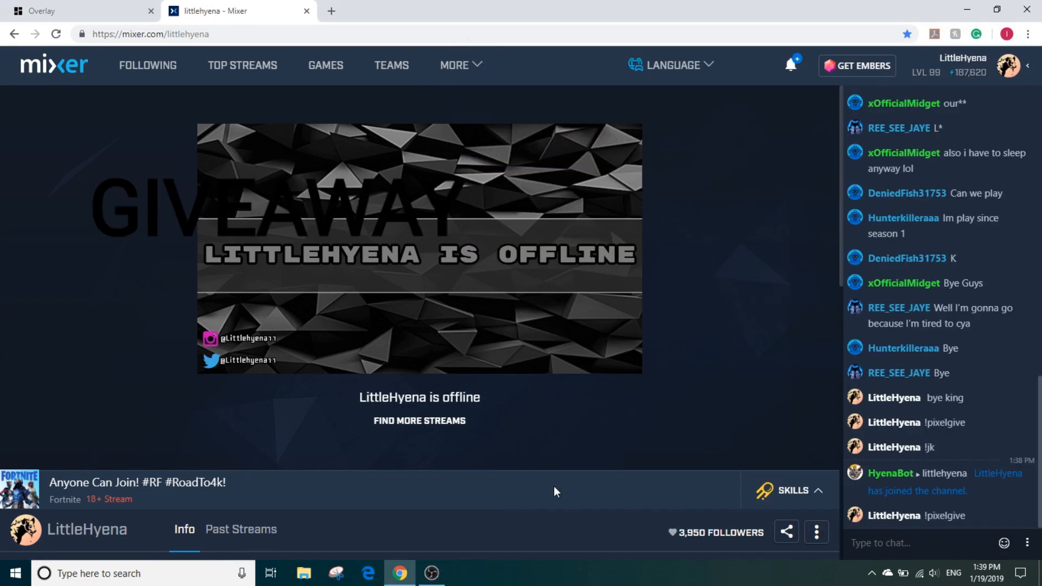
{"action": "left_click", "coordinate": [430, 573]}
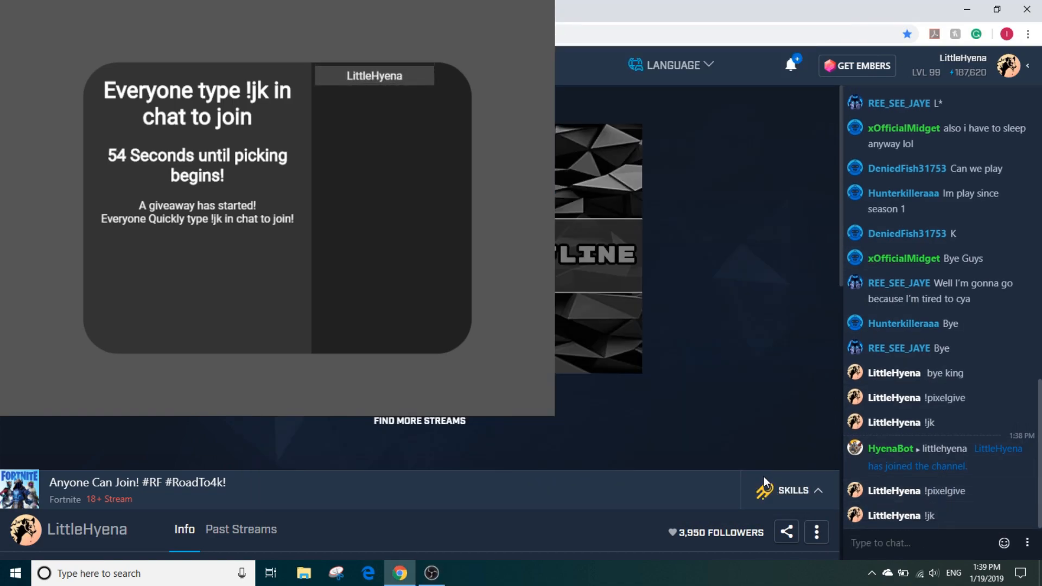
Step: Send !stop in Mixer chat to end the giveaway
{"action": "left_click", "coordinate": [430, 573]}
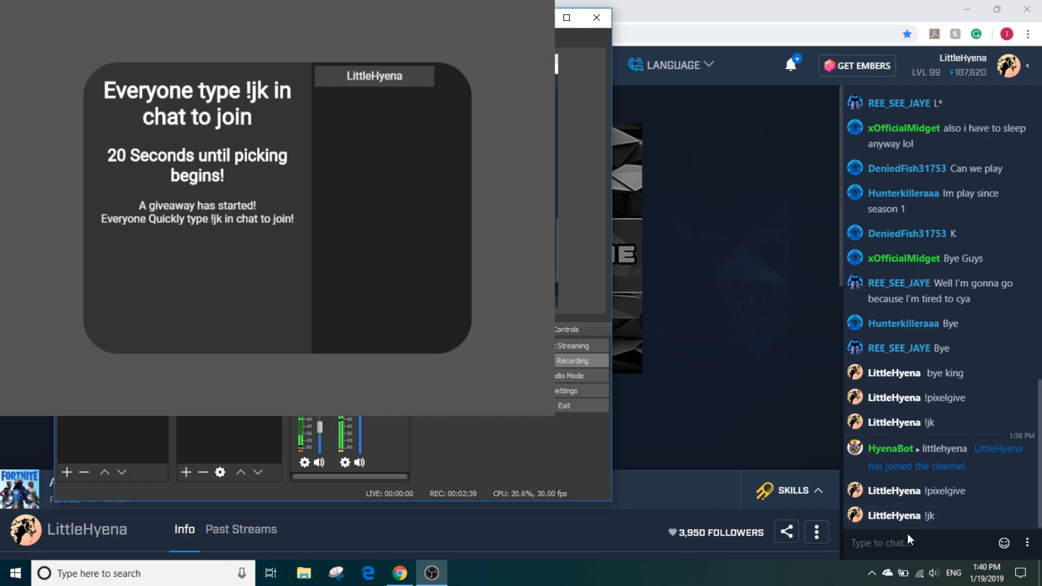
{"action": "type", "text": "!sto"}
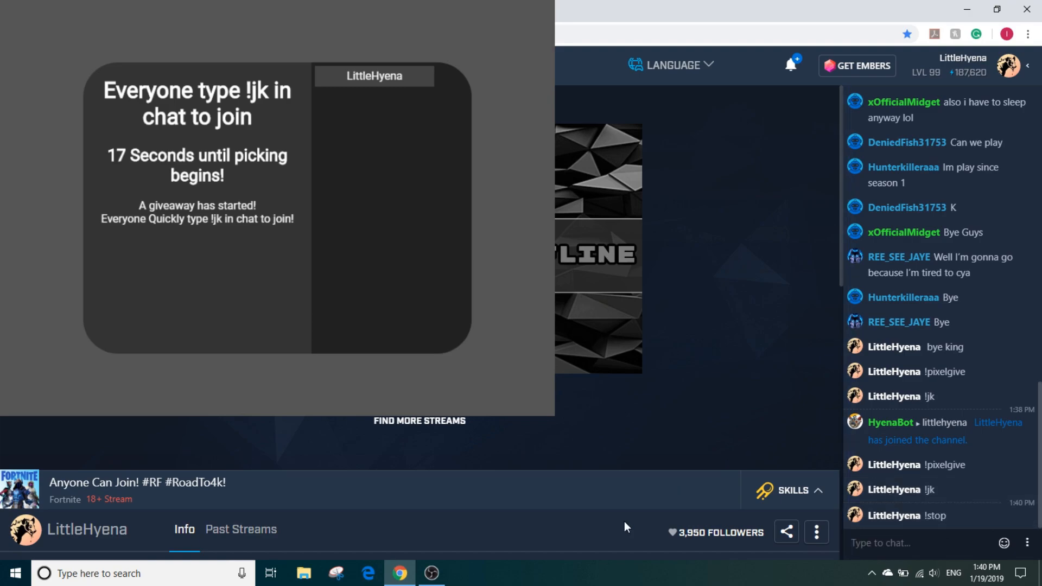
{"action": "left_click", "coordinate": [430, 573]}
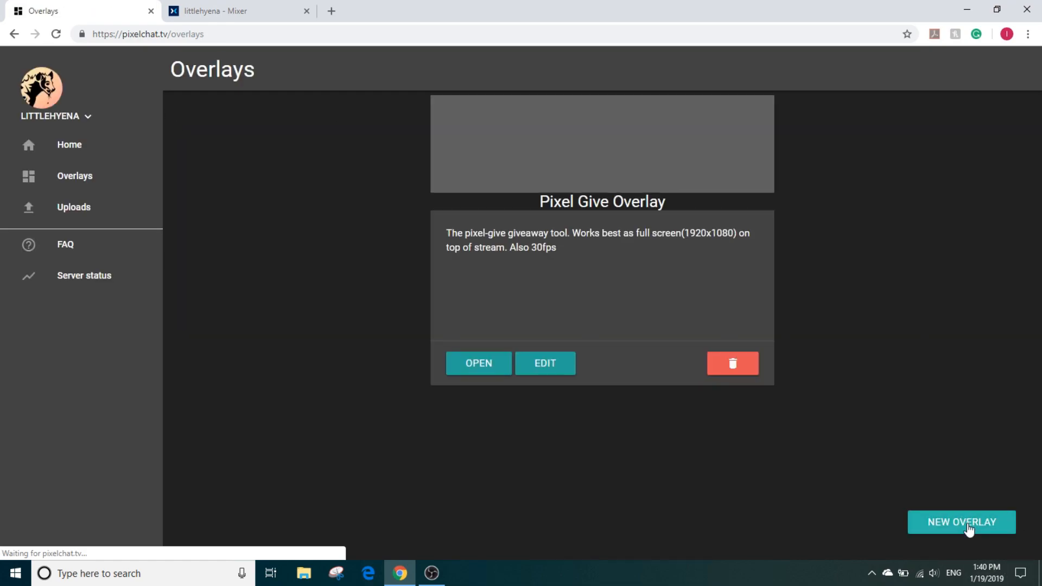
Step: Add a Pixel-Shout overlay from the new overlay list
{"action": "left_click", "coordinate": [962, 521]}
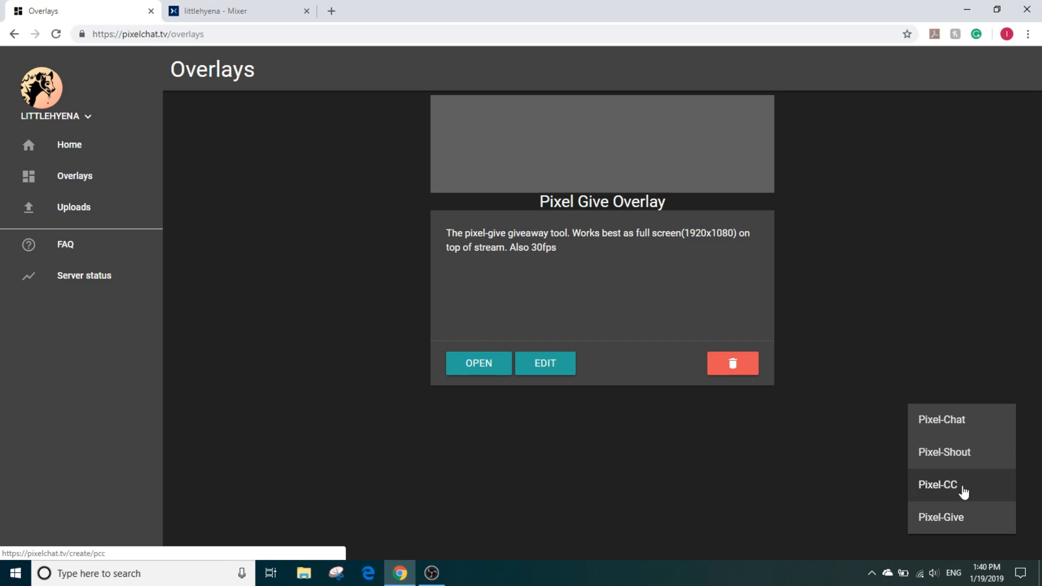
{"action": "mouse_move", "coordinate": [977, 488]}
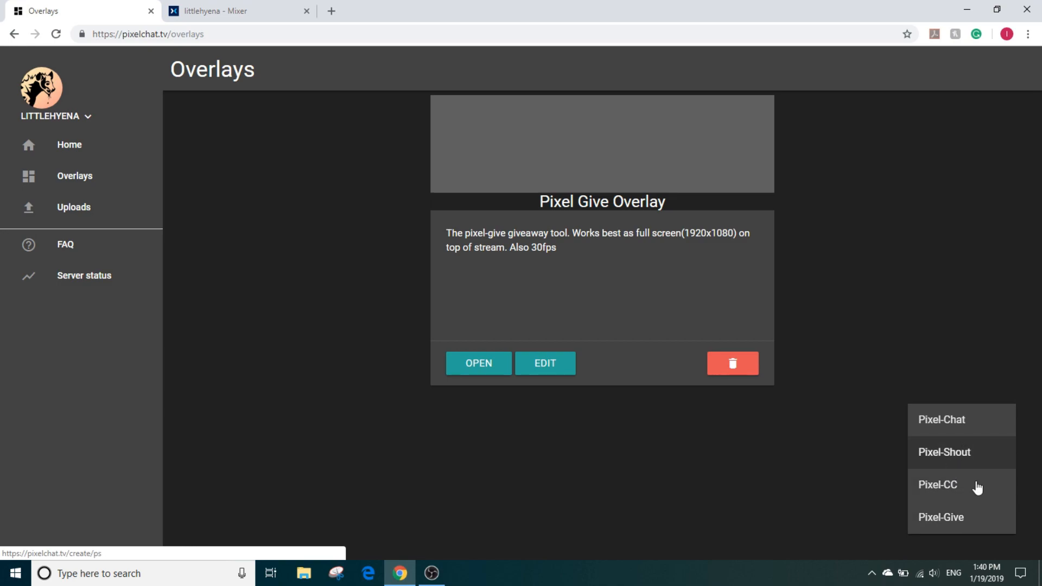
{"action": "left_click", "coordinate": [939, 517]}
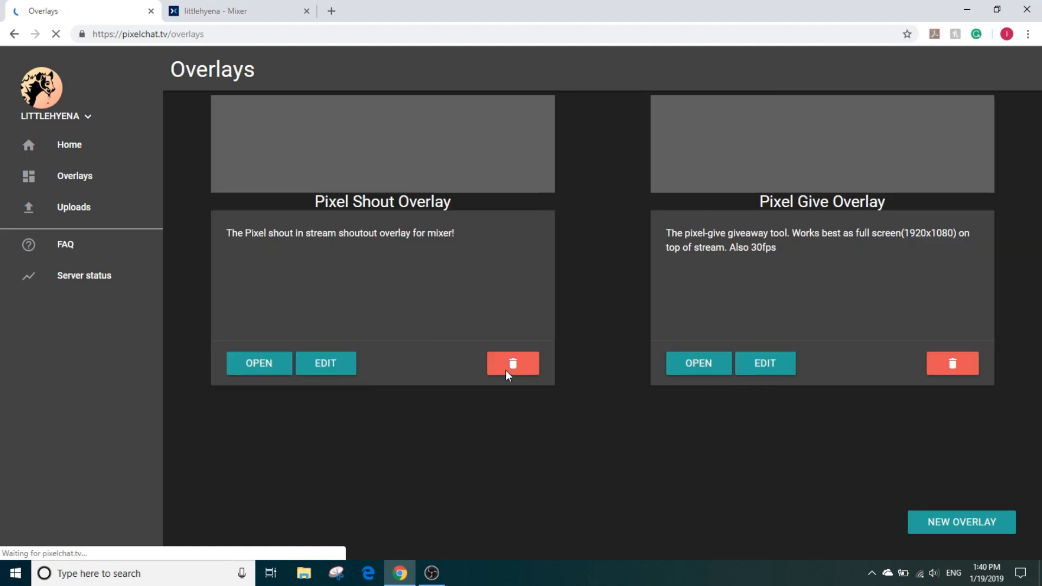
Step: Set the Pixel Shout Overlay's background colour to a red shade
{"action": "left_click", "coordinate": [326, 363]}
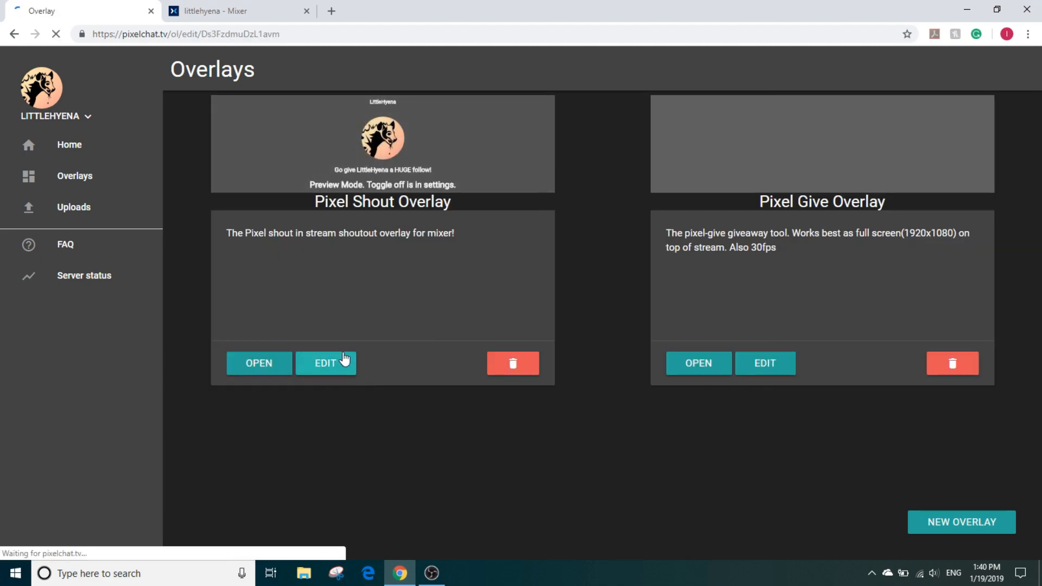
{"action": "left_click", "coordinate": [326, 363]}
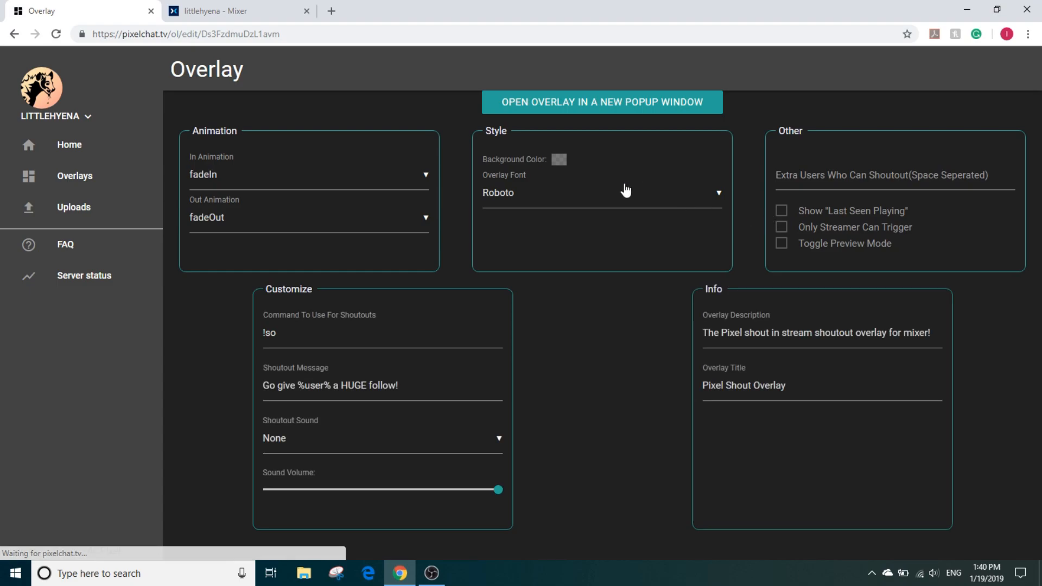
{"action": "left_click", "coordinate": [558, 160]}
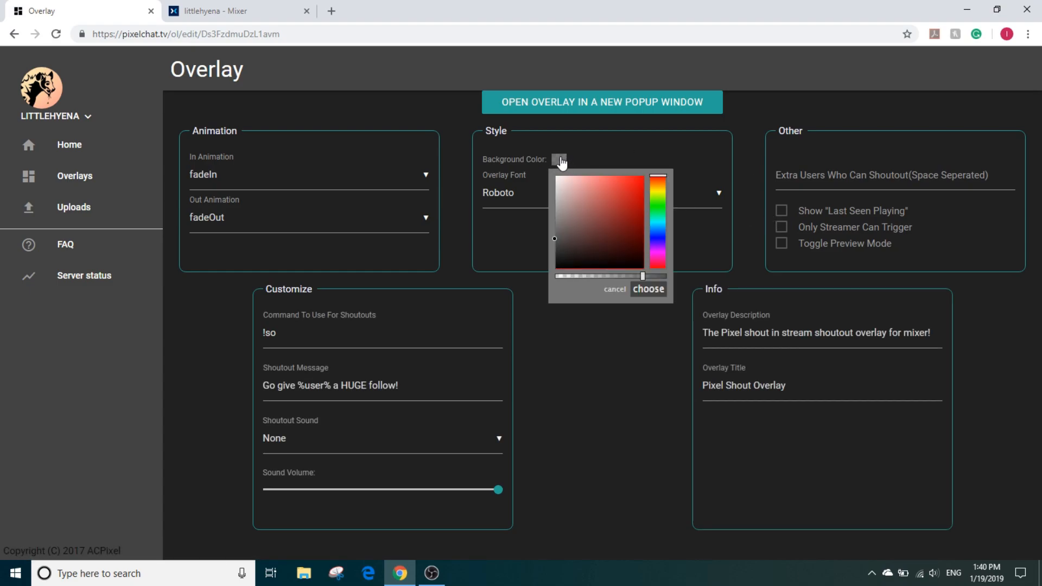
{"action": "left_click", "coordinate": [658, 229]}
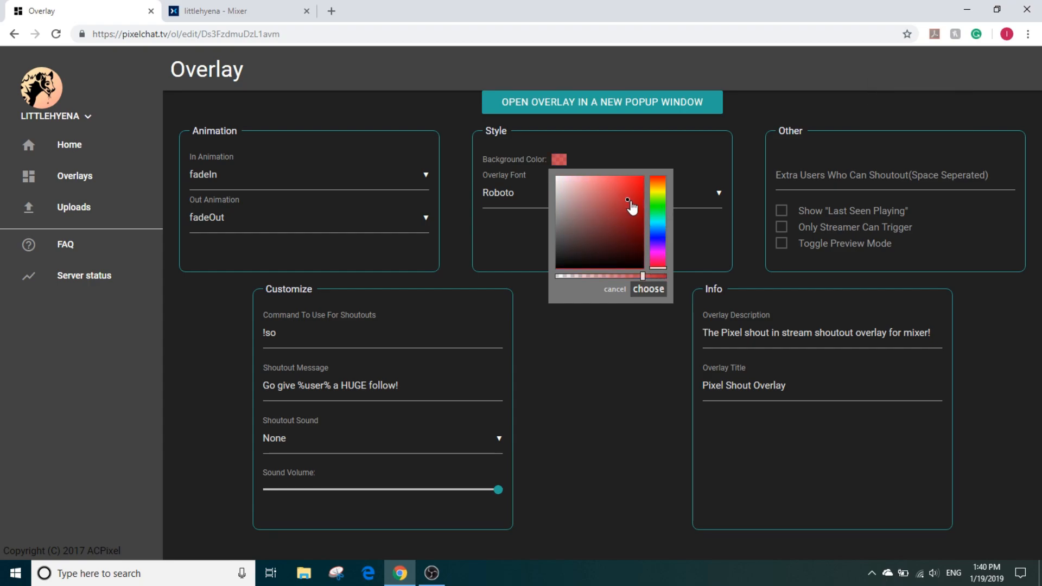
{"action": "left_click", "coordinate": [648, 288]}
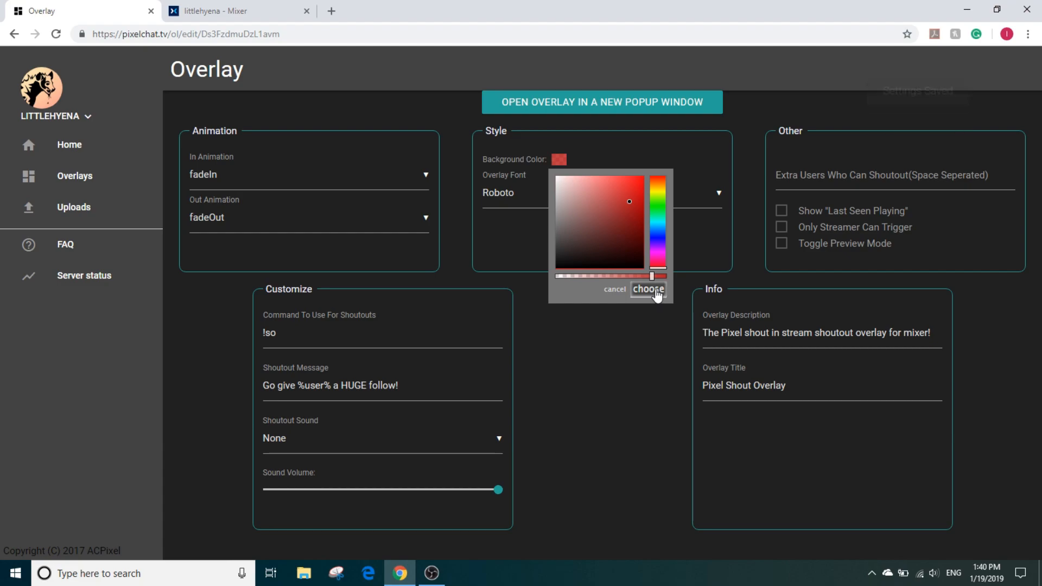
{"action": "left_click", "coordinate": [646, 292]}
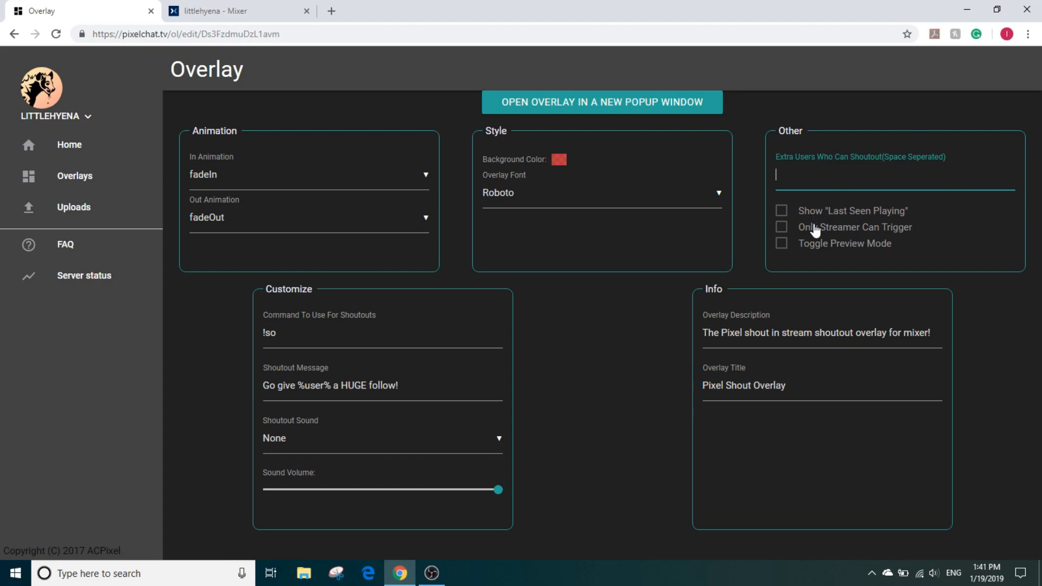
Step: Restrict the !so shoutout to the streamer and switch to OBS Studio
{"action": "left_click", "coordinate": [781, 228]}
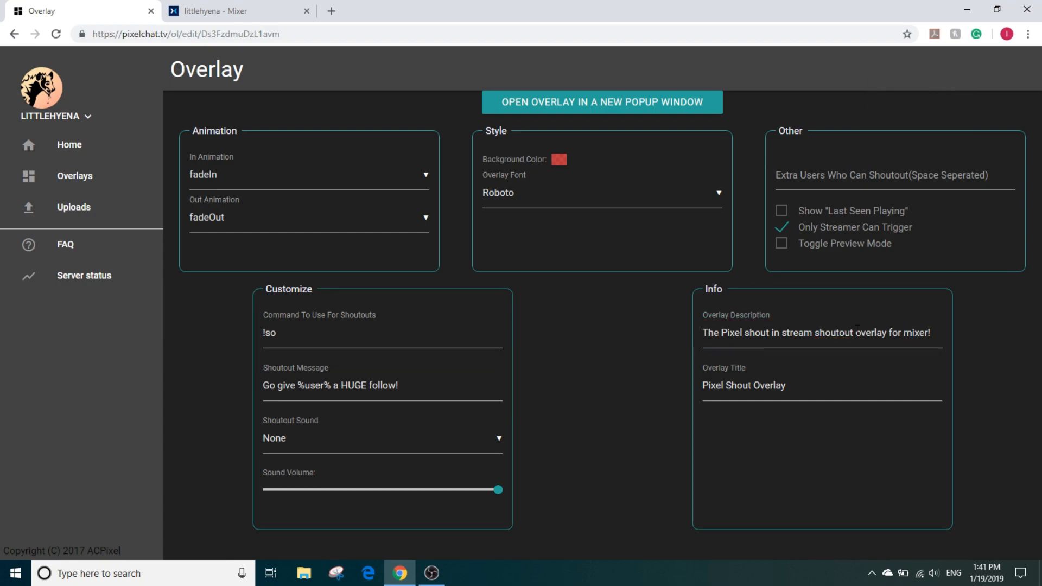
{"action": "mouse_move", "coordinate": [500, 378]}
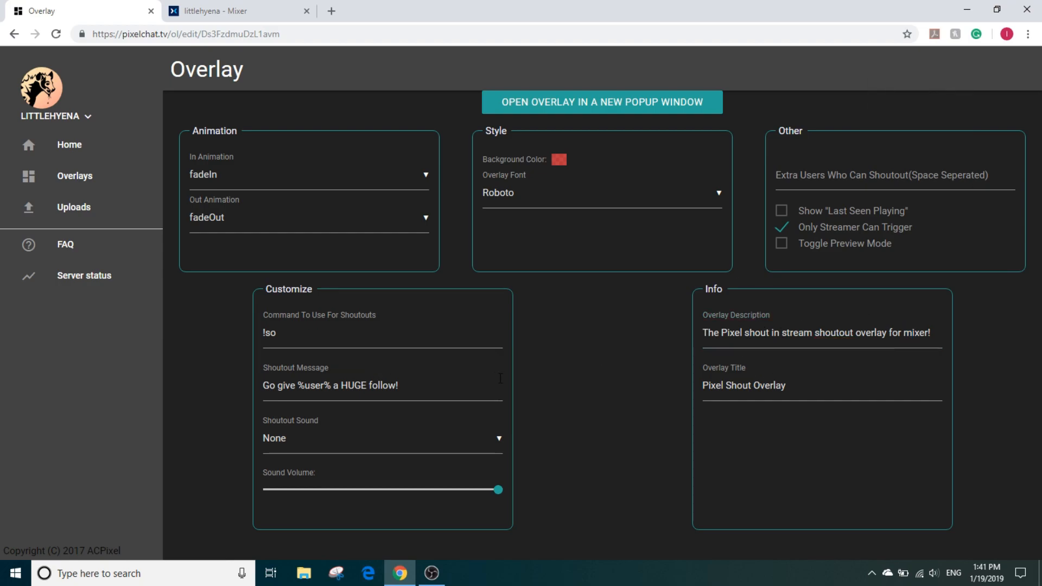
{"action": "mouse_move", "coordinate": [557, 374]}
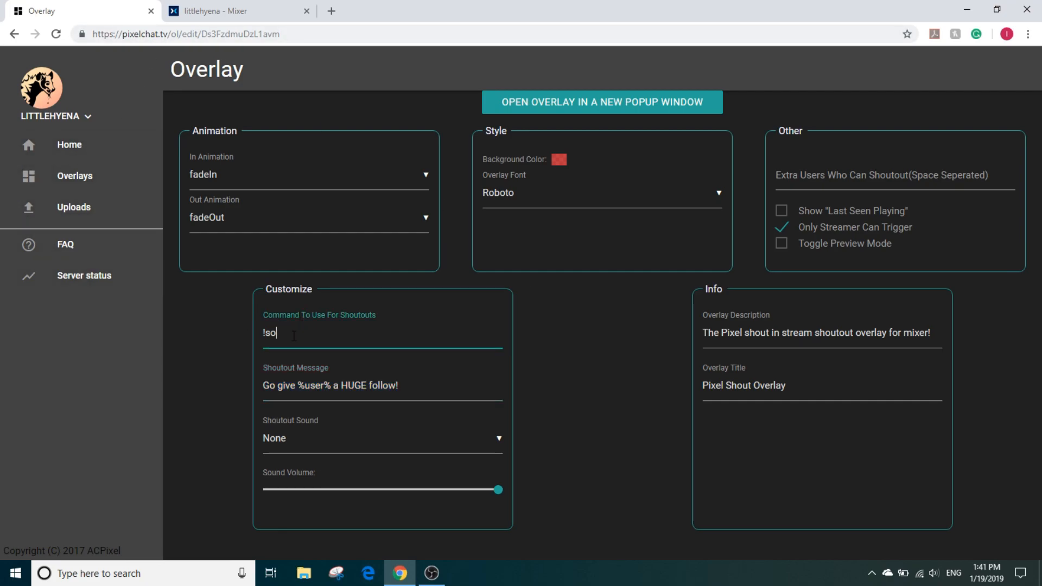
{"action": "mouse_move", "coordinate": [288, 357]}
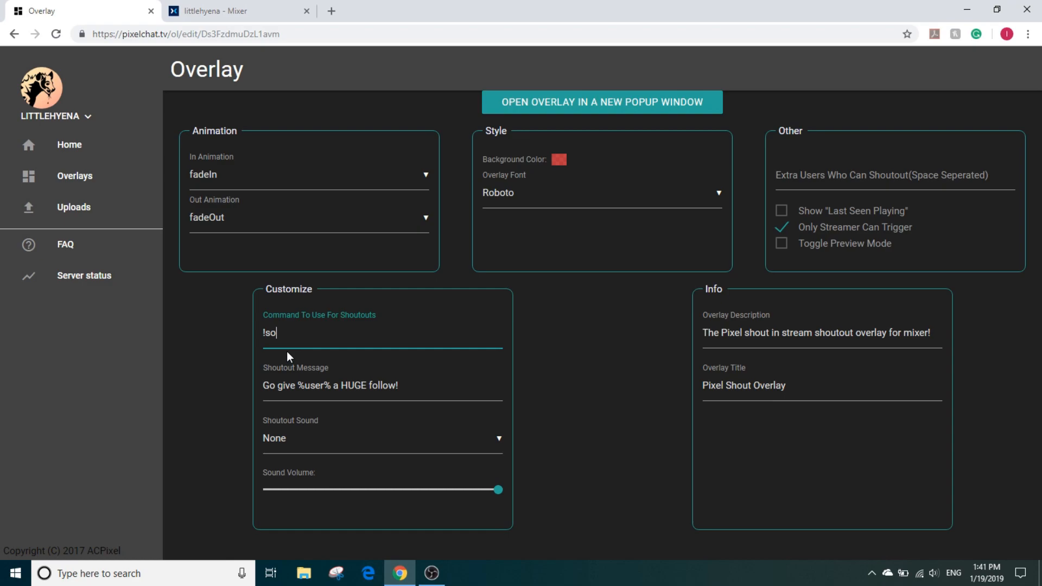
{"action": "mouse_move", "coordinate": [540, 115]}
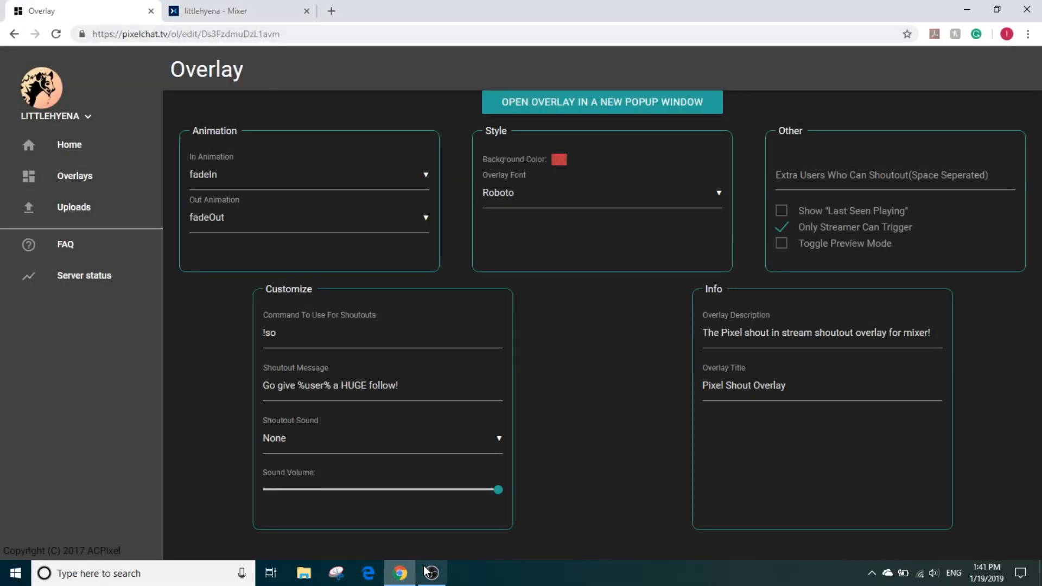
{"action": "left_click", "coordinate": [430, 573]}
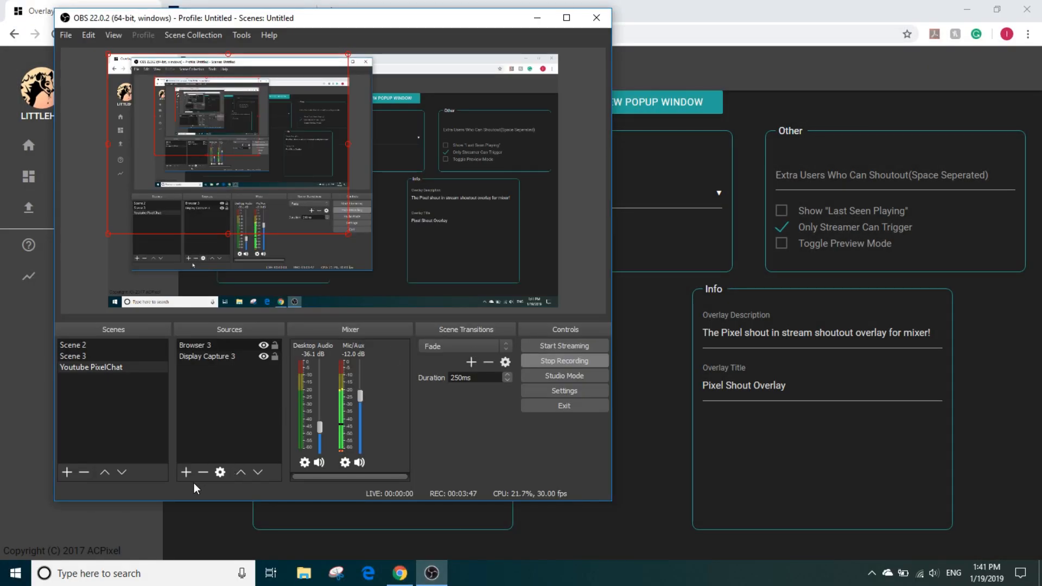
{"action": "left_click", "coordinate": [186, 472]}
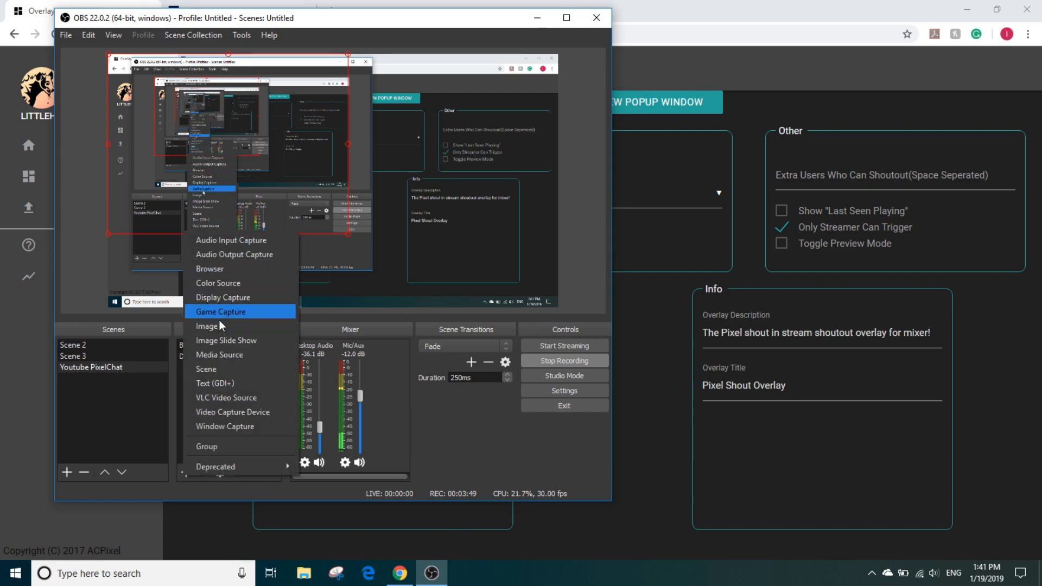
{"action": "left_click", "coordinate": [217, 283]}
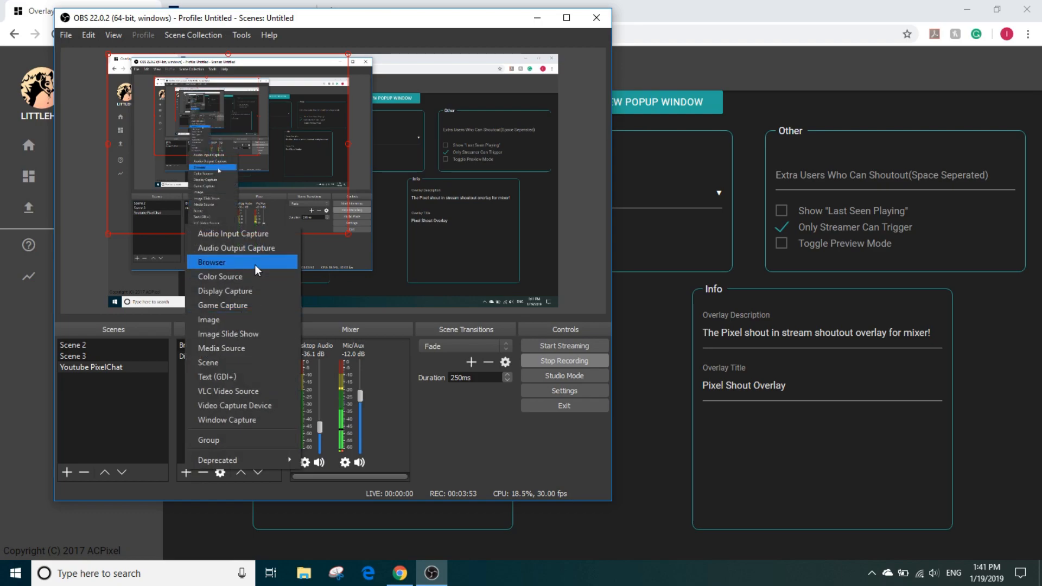
{"action": "left_click", "coordinate": [212, 261]}
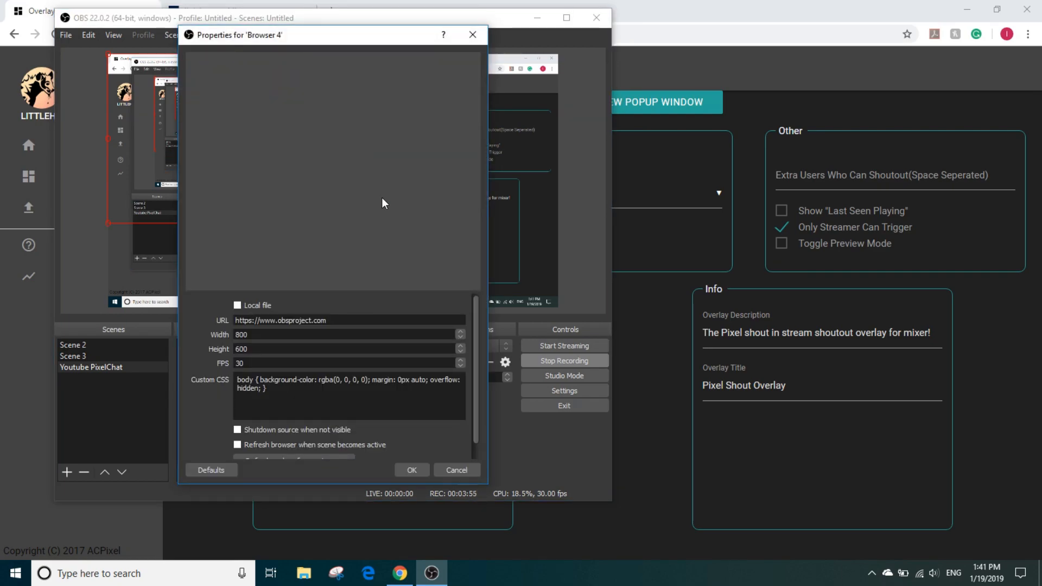
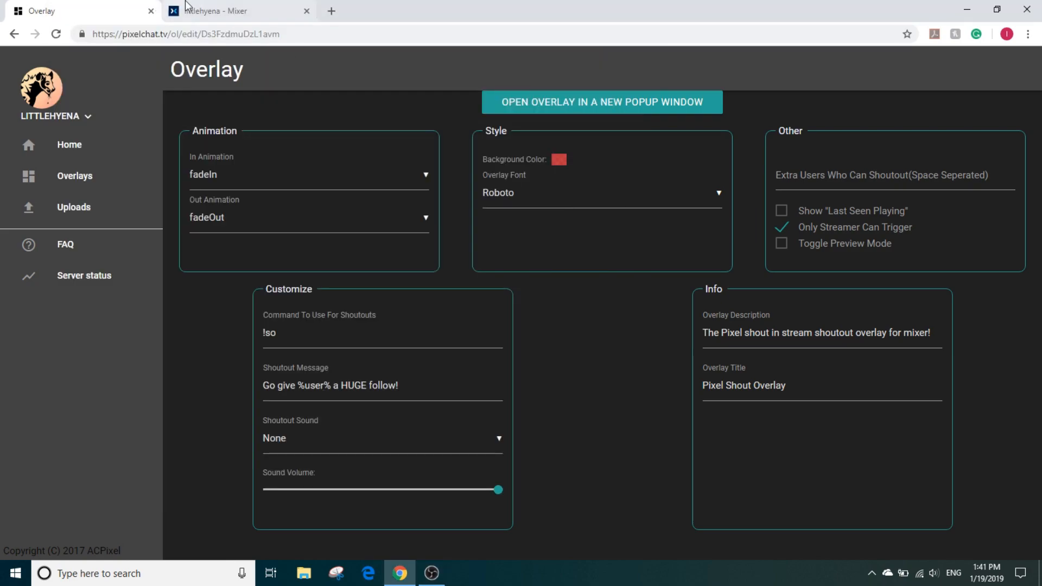
{"action": "left_click", "coordinate": [233, 11]}
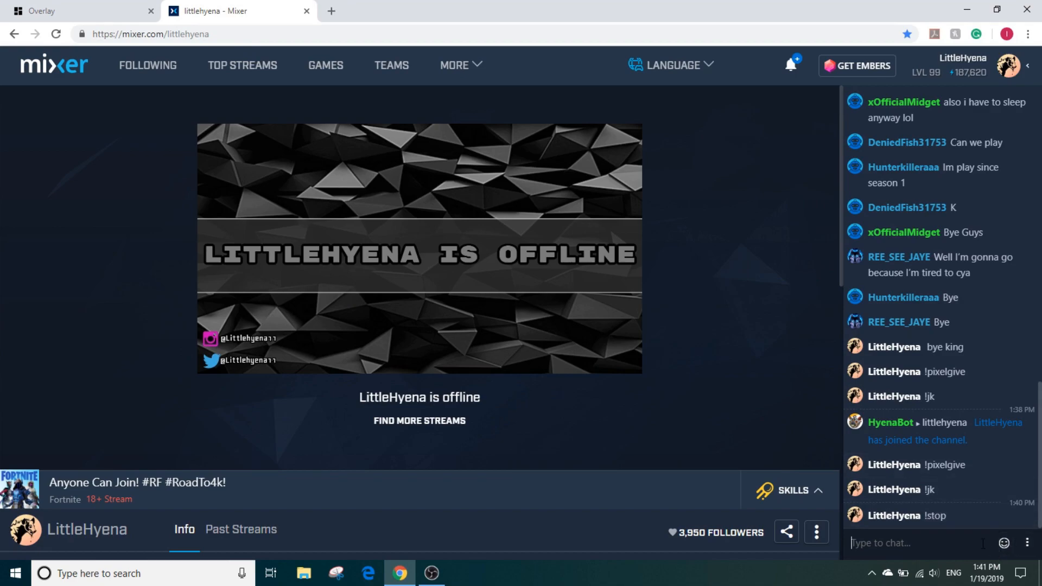
{"action": "left_click", "coordinate": [929, 542]}
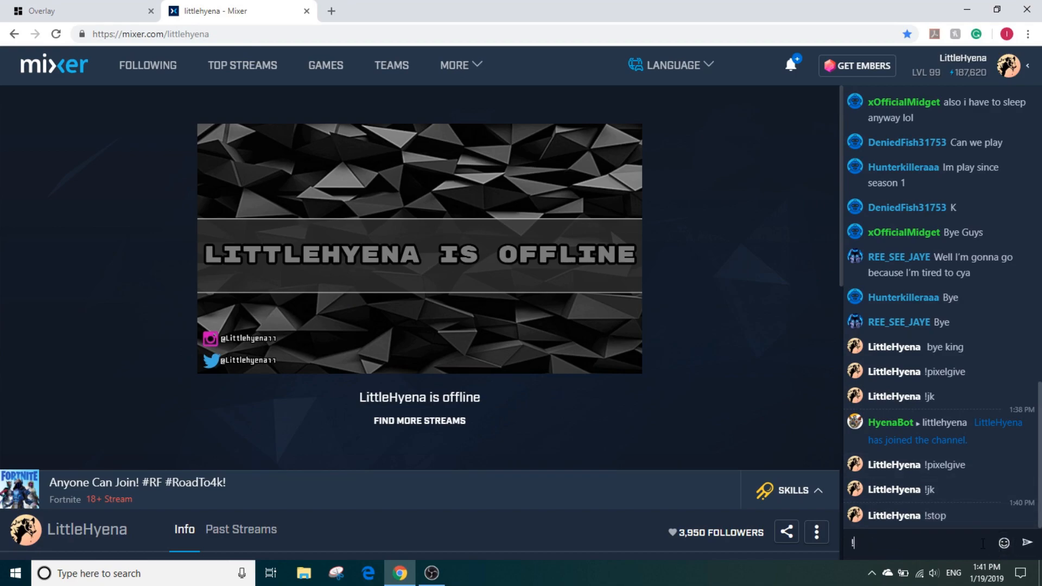
{"action": "type", "text": "!so @li"}
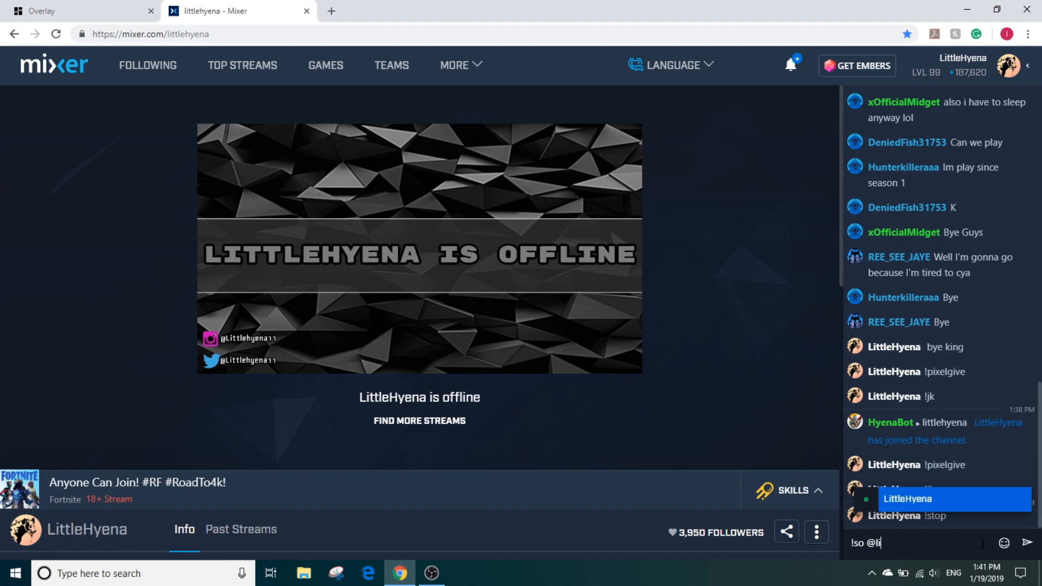
{"action": "left_click", "coordinate": [430, 572]}
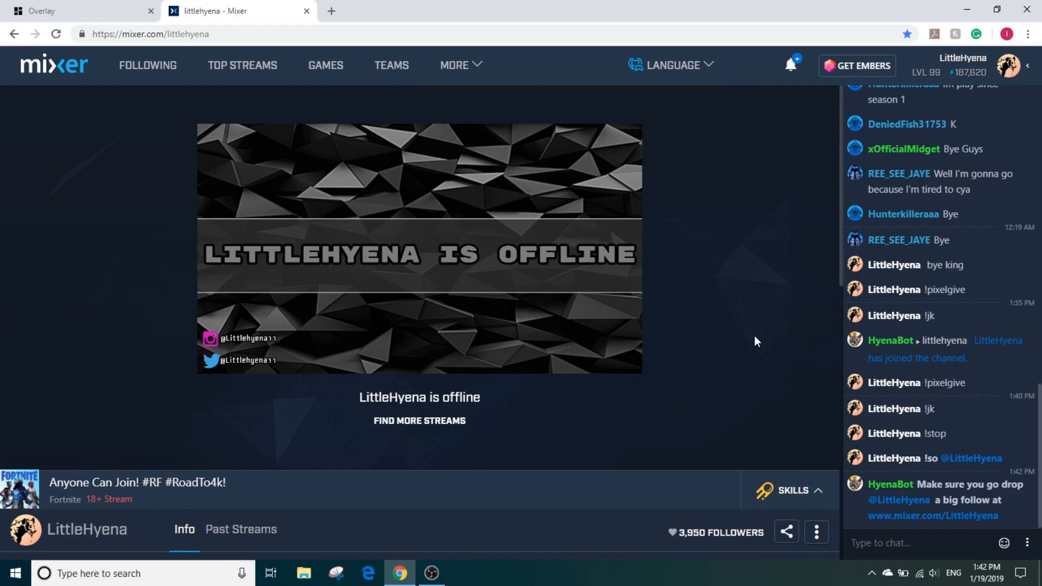
{"action": "mouse_move", "coordinate": [568, 429]}
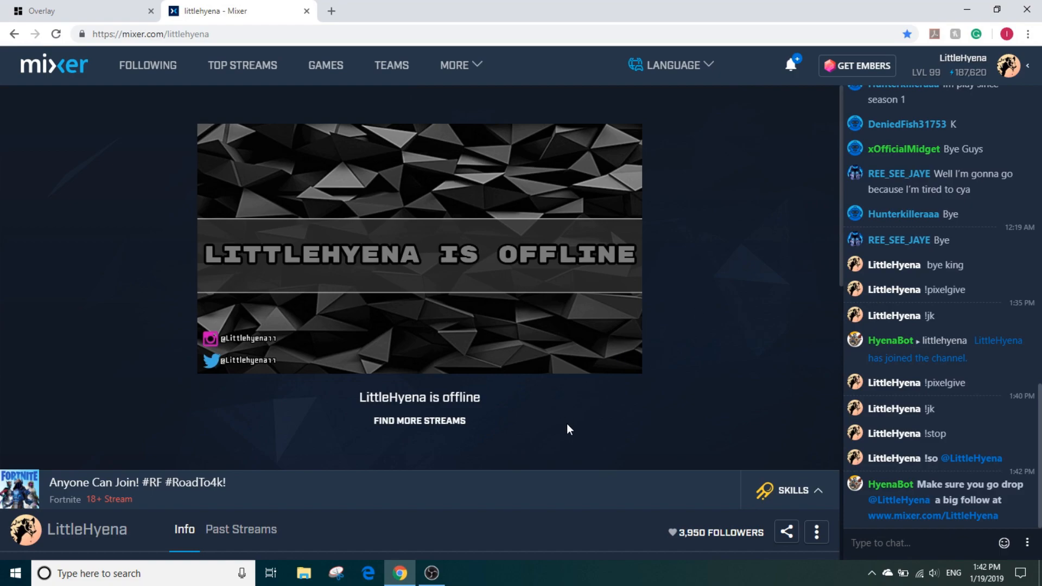